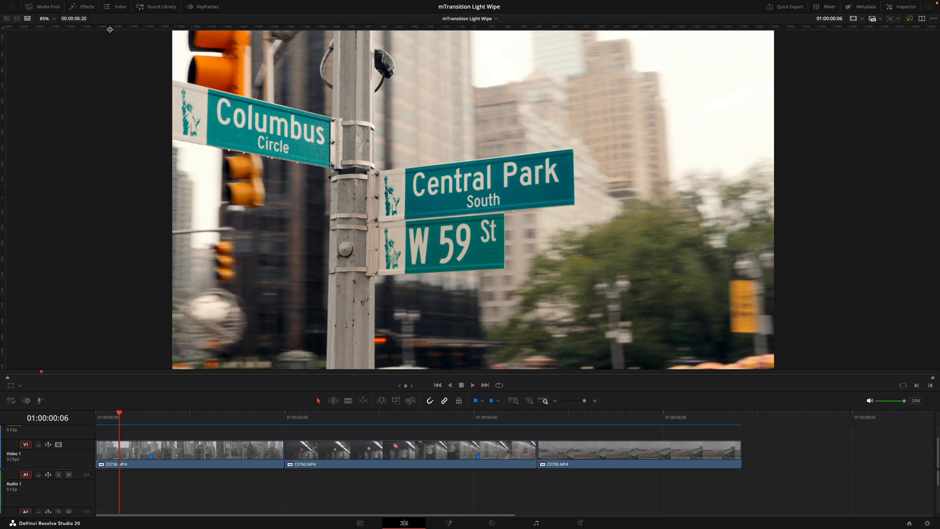
- Open the Effects library and list the mTransition Light Wipe video transitions
click(81, 7)
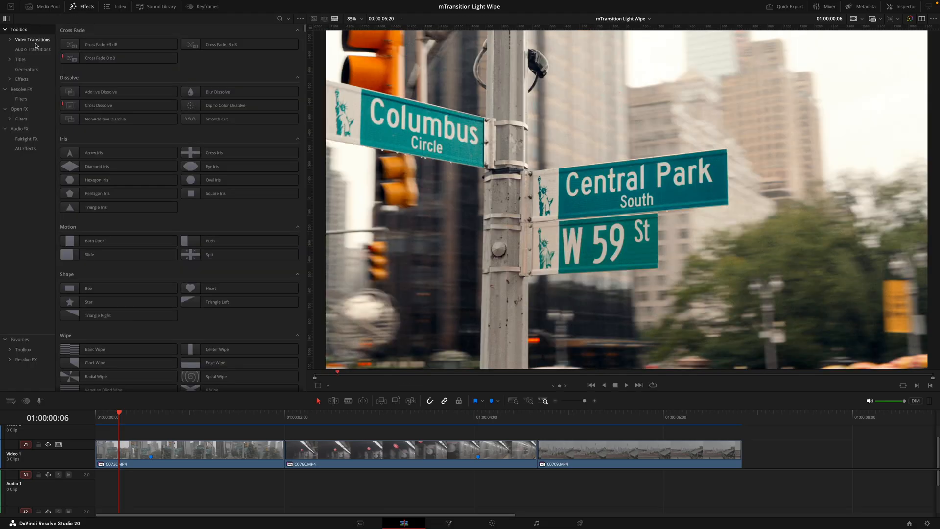
click(278, 19)
text(mTransition Light Wipe)
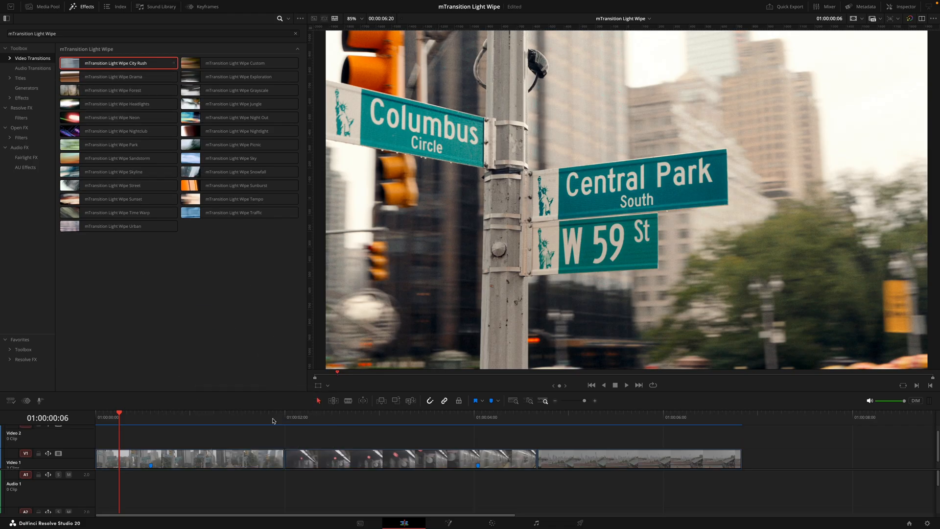
- Place Light Wipe City Rush on the cut between the first and second clips
click(285, 415)
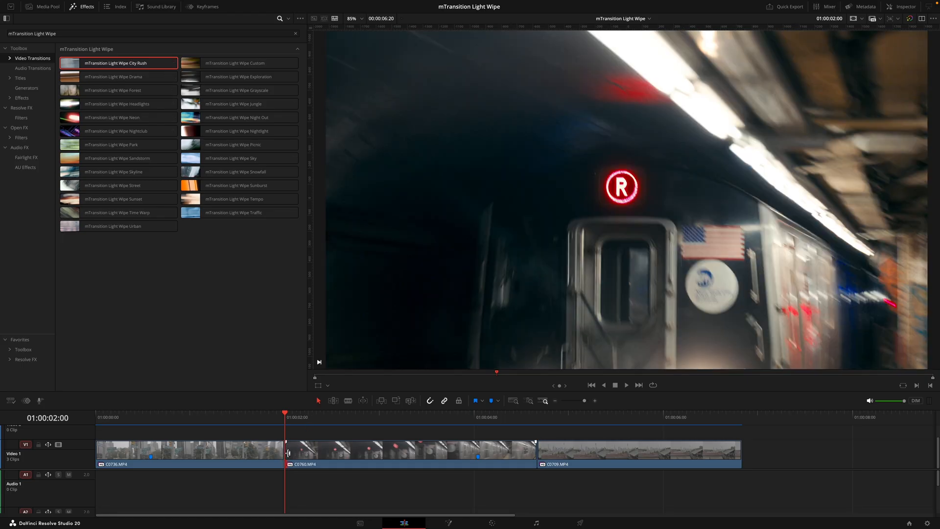
mouse_move(285, 425)
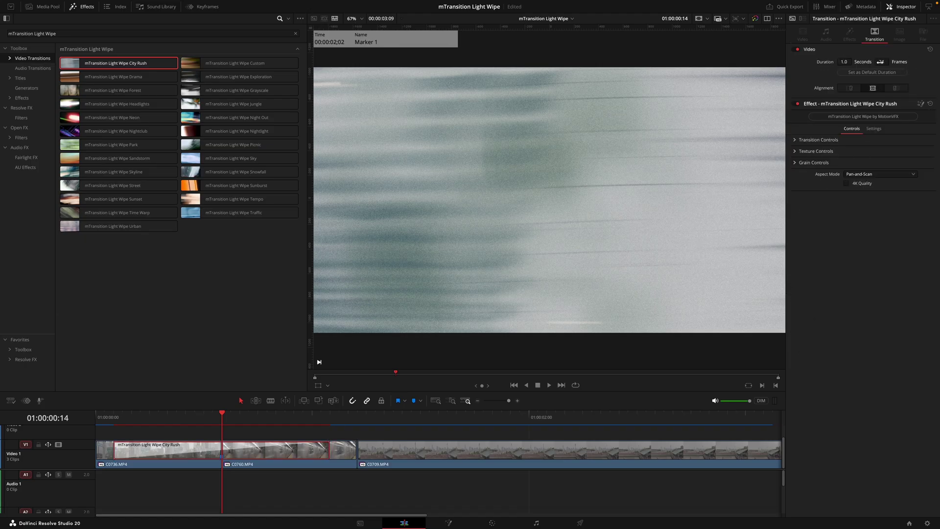
- Set the City Rush transition's Duration to 8 frames
click(880, 61)
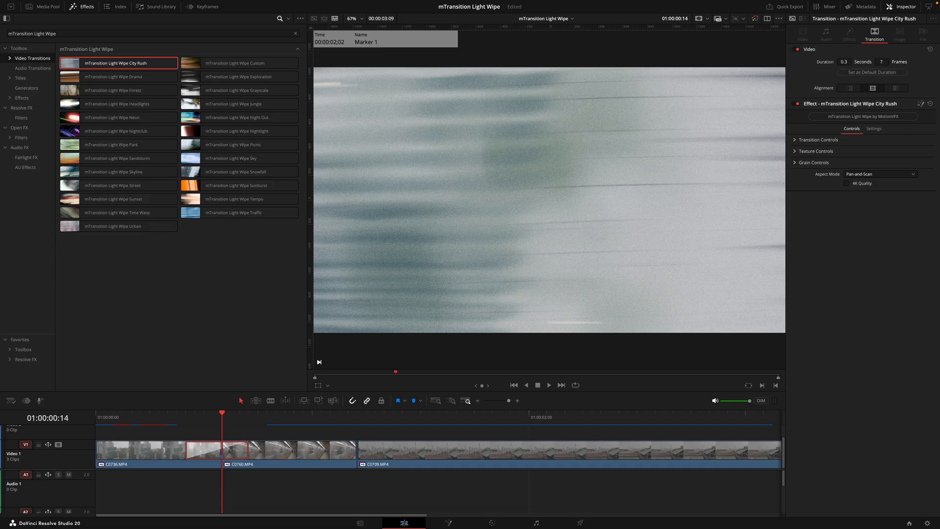
click(548, 385)
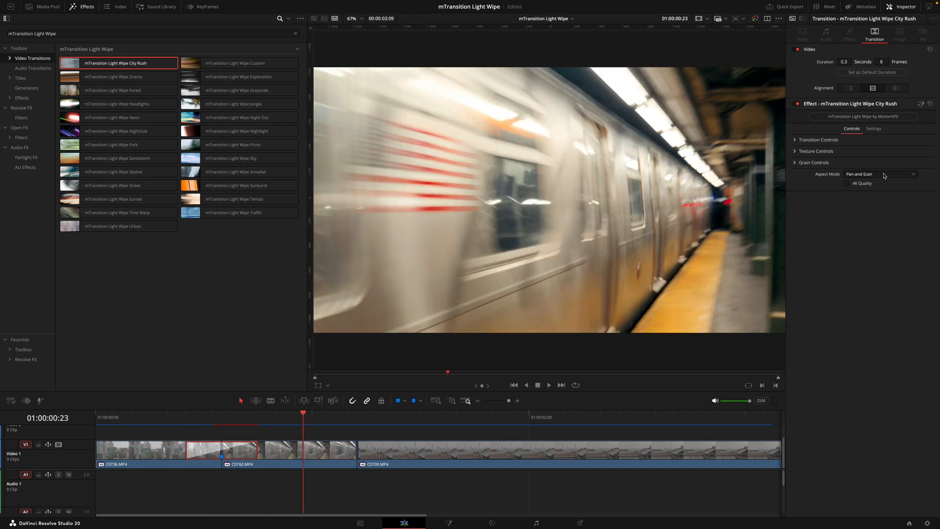
mouse_move(885, 98)
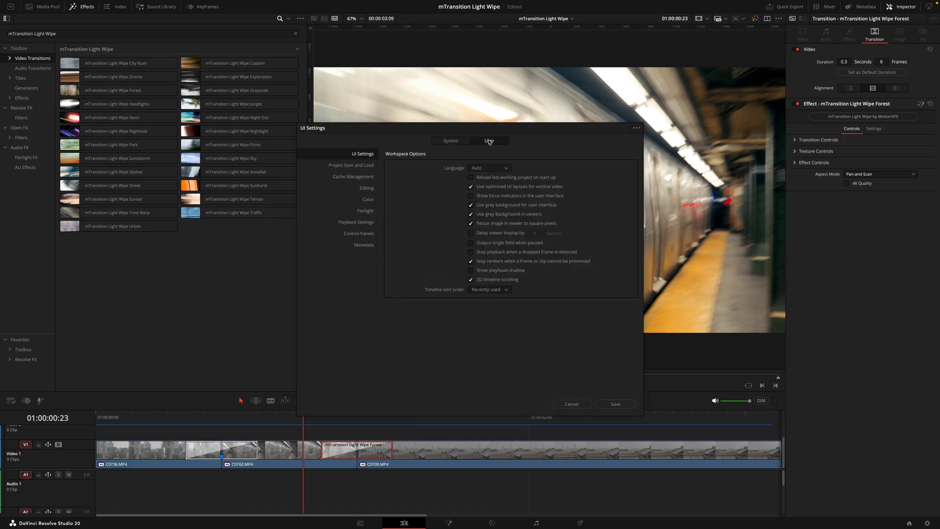
click(366, 187)
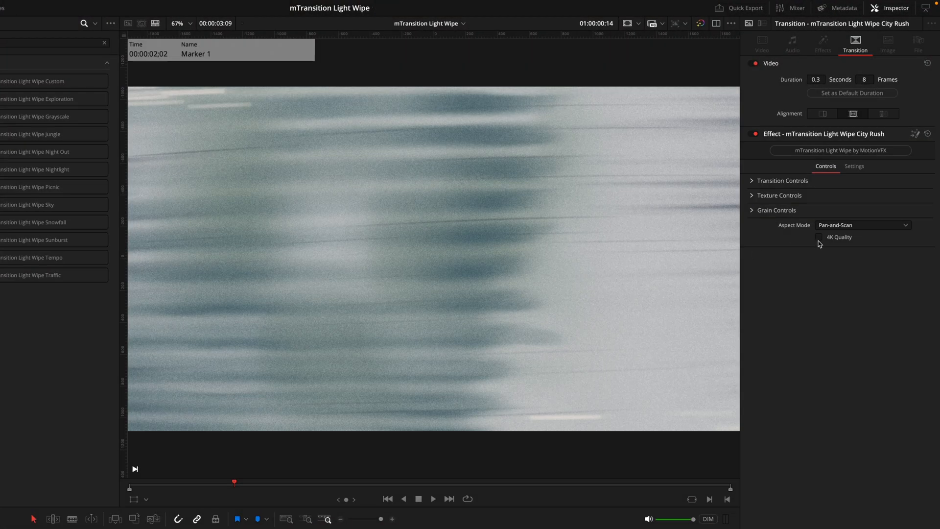
- Enable 4K Quality on the City Rush transition
click(818, 237)
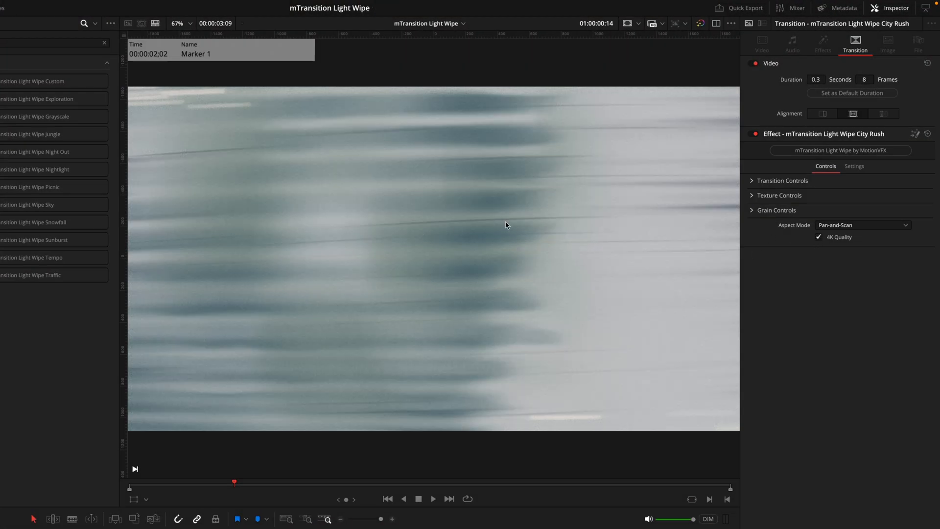
click(819, 237)
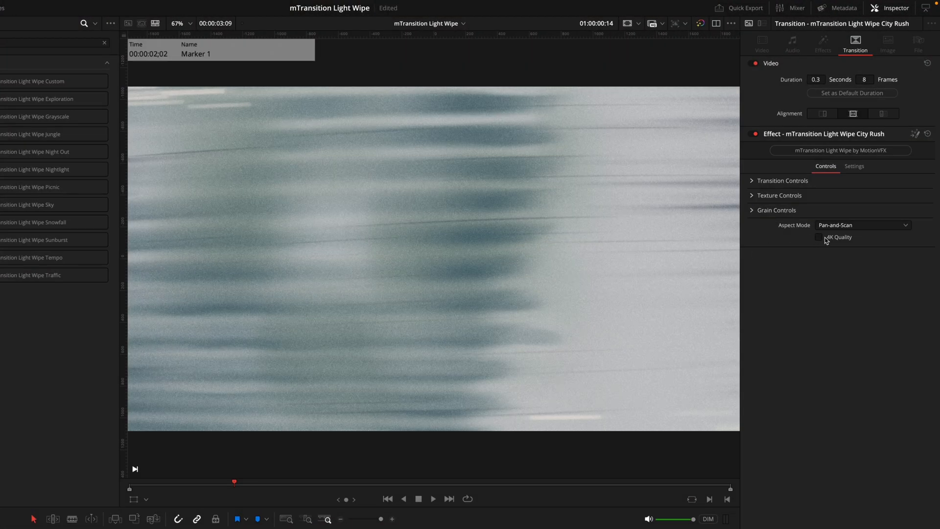
click(819, 237)
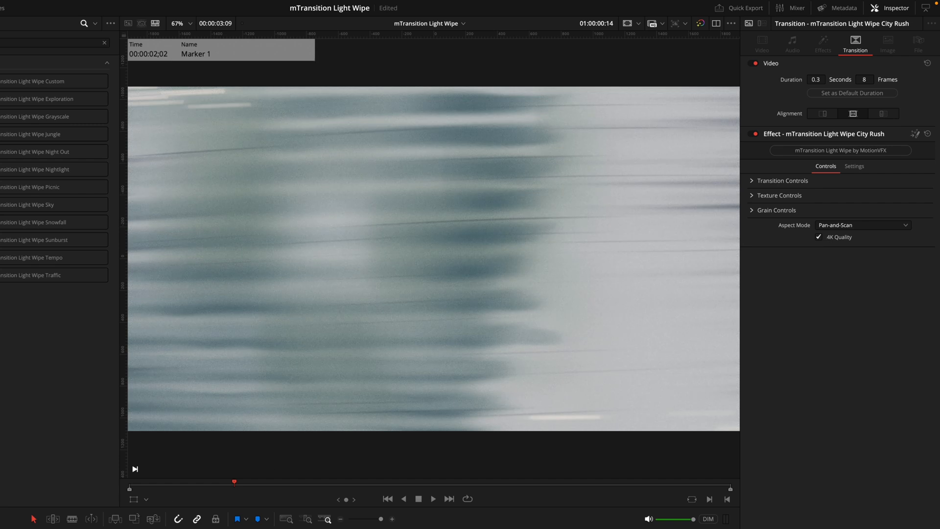
mouse_move(451, 326)
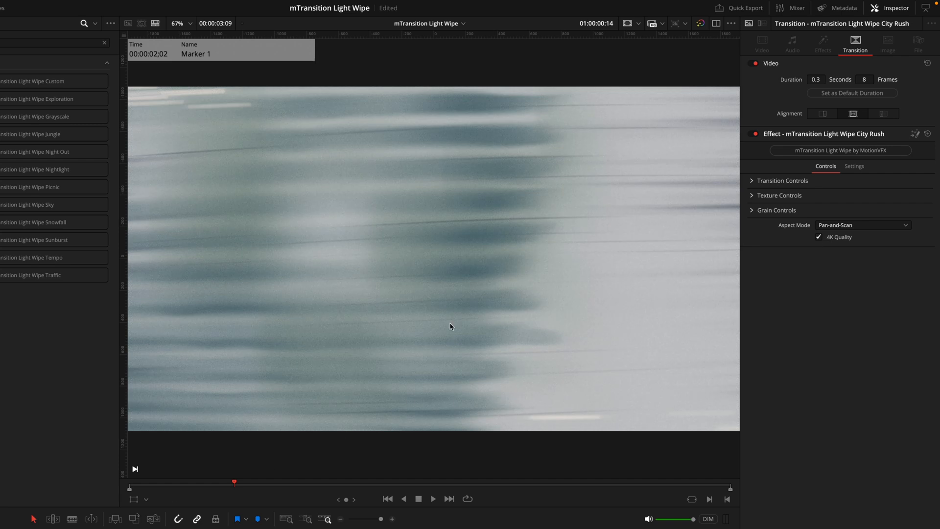
- Expand the Transition Controls and Texture Controls sections in the Inspector
click(781, 168)
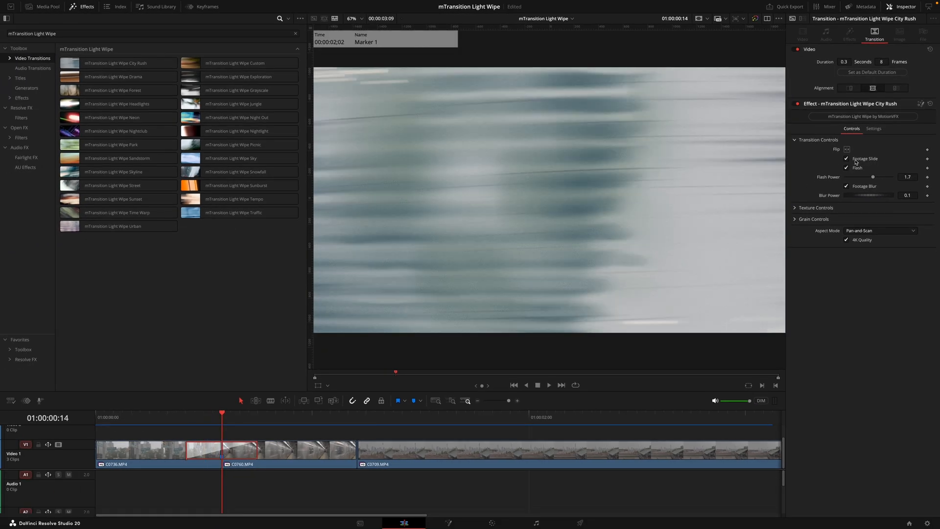
click(846, 150)
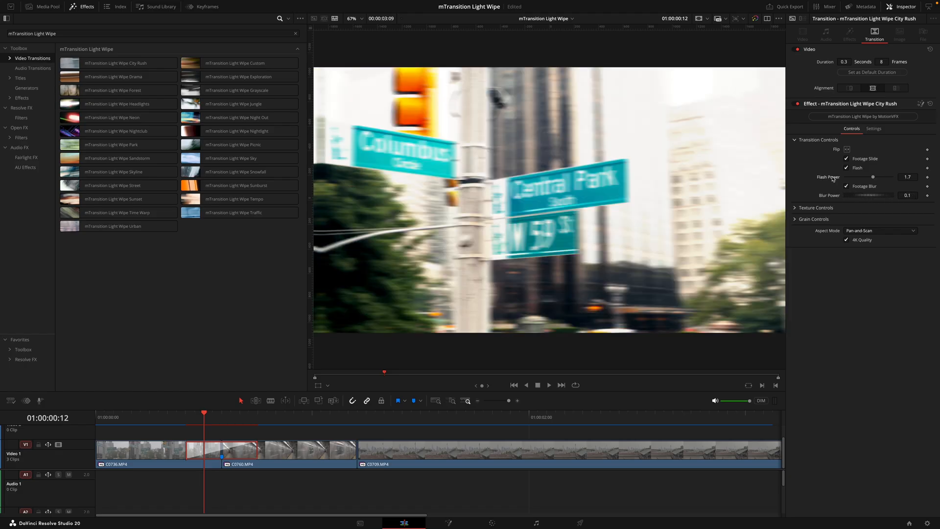
click(814, 208)
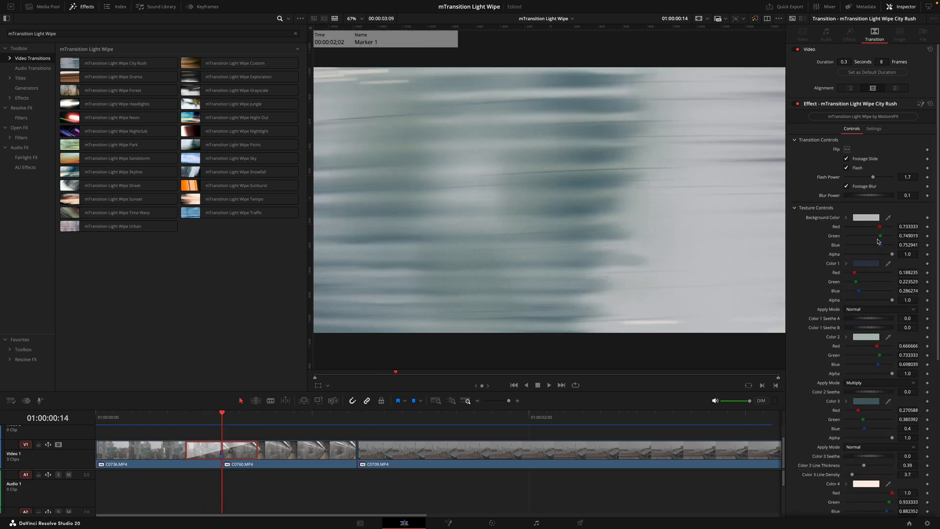
- Scroll through City Rush's texture color and color-correction values, then collapse Texture Controls
scroll(down, 3)
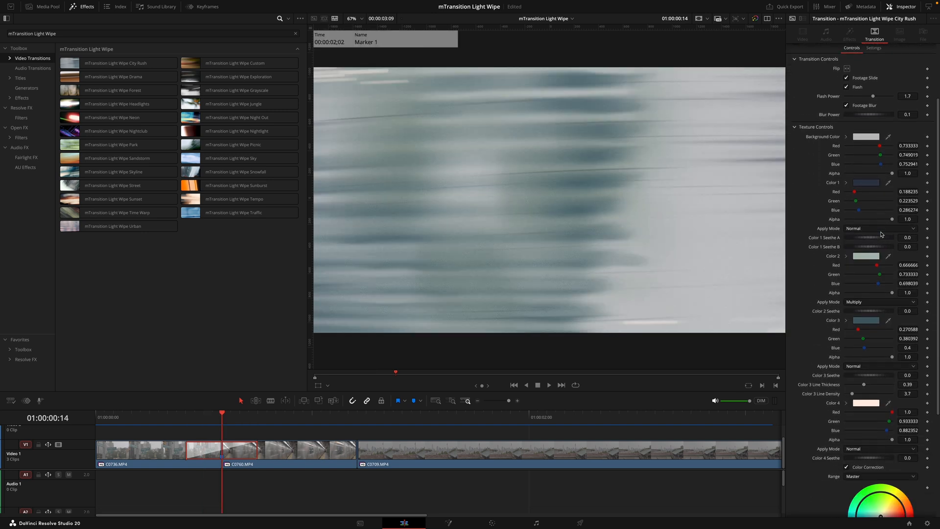
scroll(down, 3)
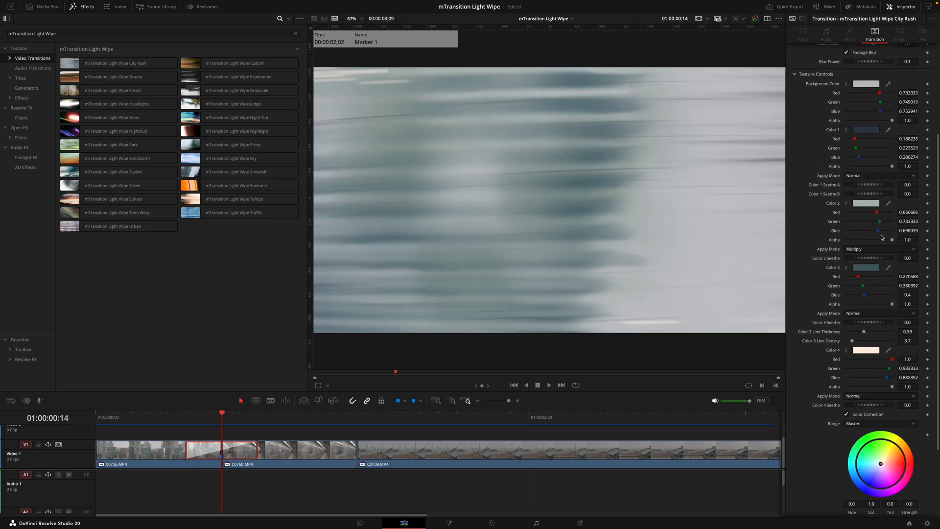
scroll(down, 3)
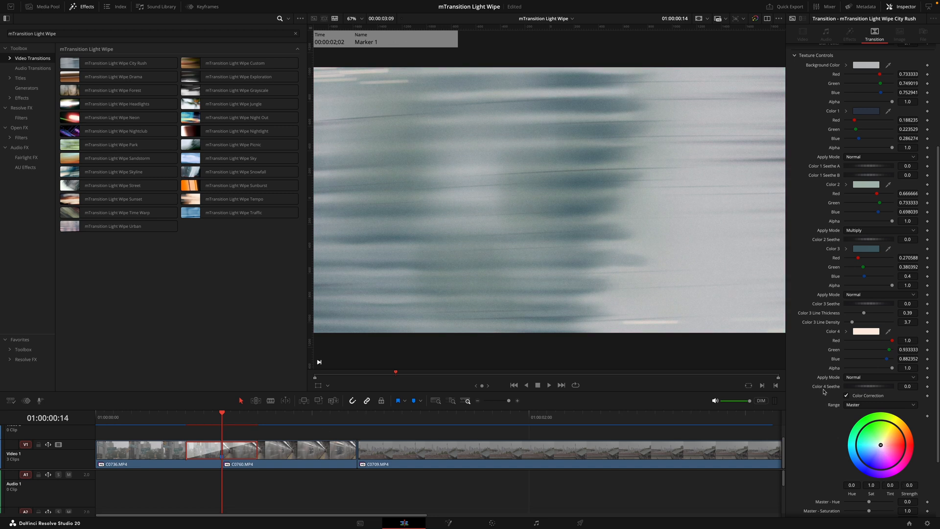
click(795, 54)
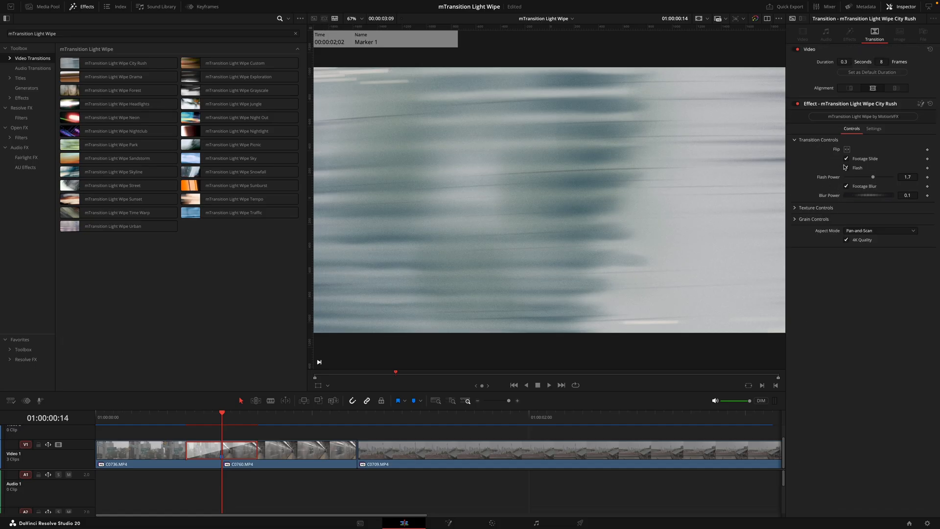
- Flip the City Rush wipe, enable Grain, and put Light Wipe Custom on the second cut
click(846, 149)
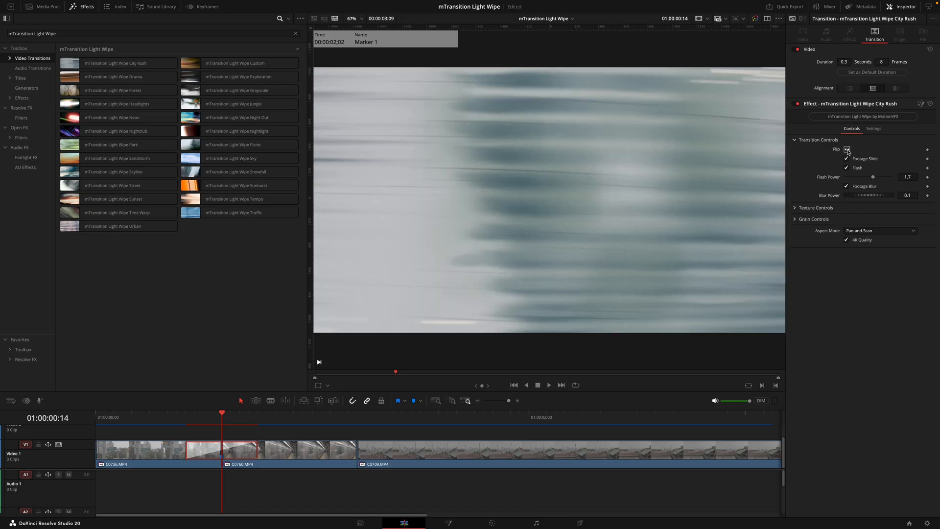
click(795, 139)
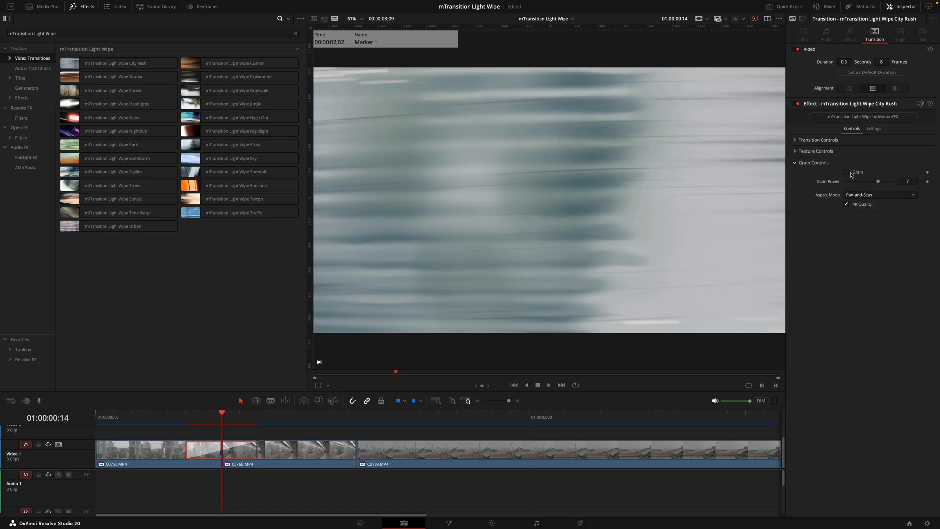
click(846, 172)
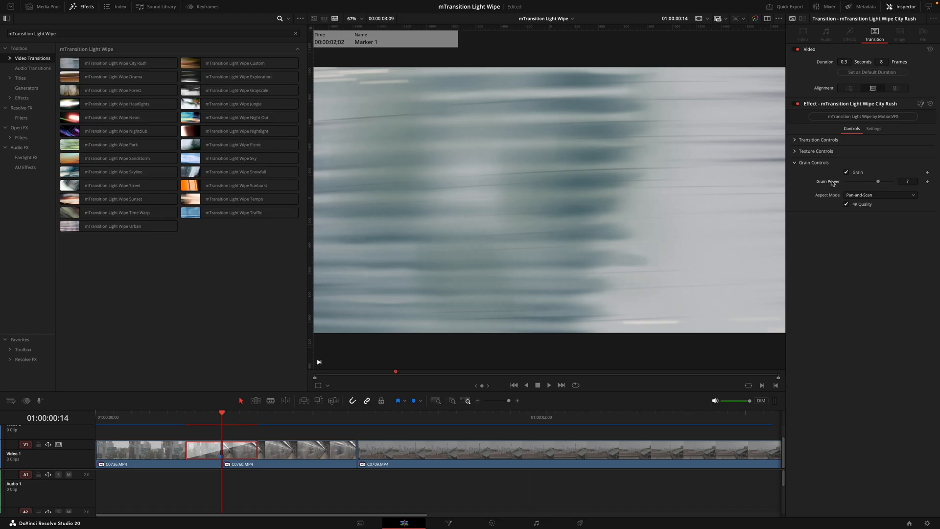
mouse_move(258, 439)
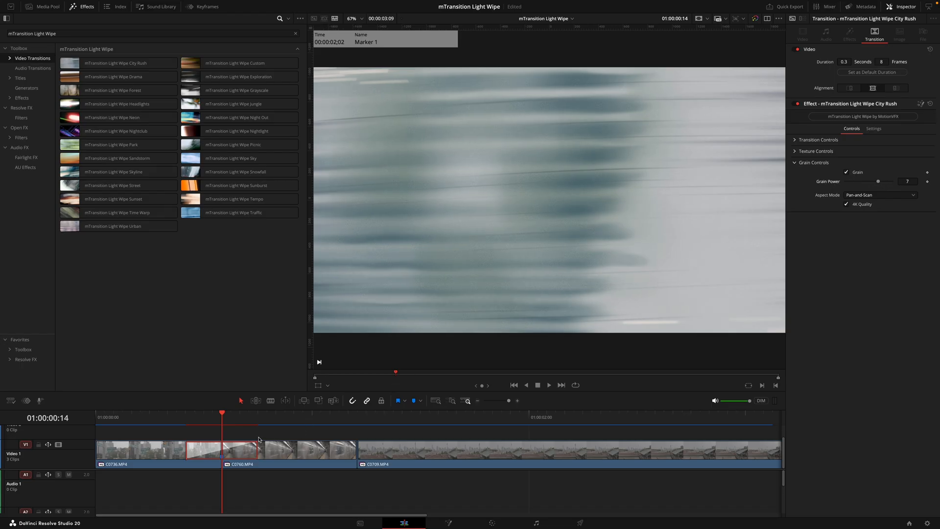
click(357, 417)
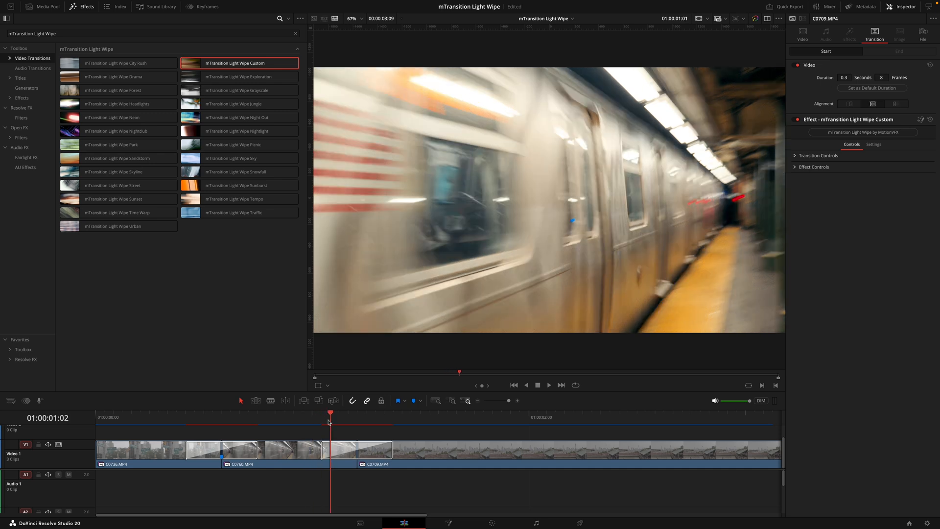
- Select the Light Wipe Custom transition to show its adjustment, blur, displace and grain settings
click(393, 421)
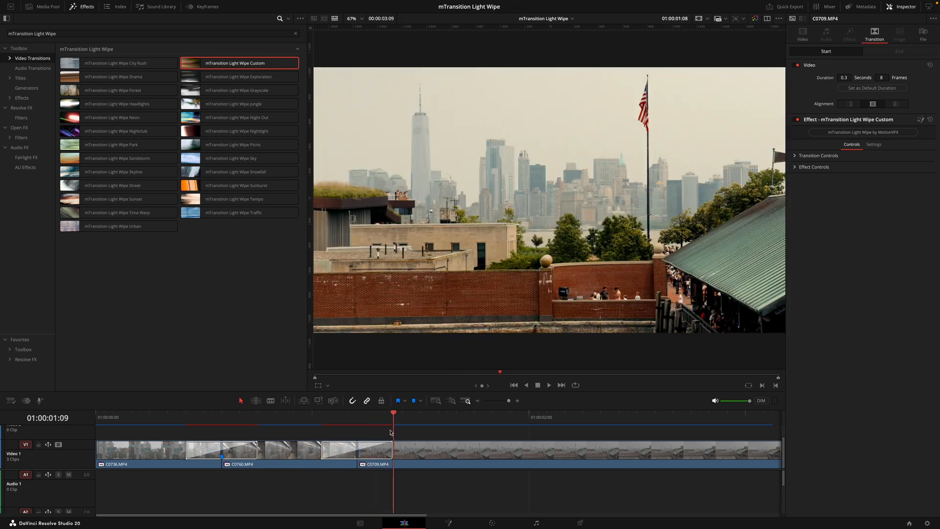
click(276, 416)
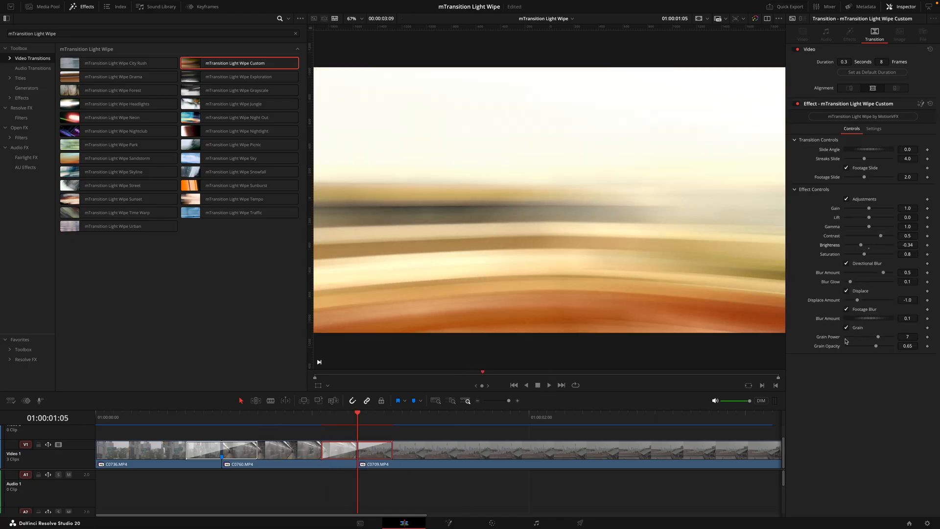
mouse_move(327, 437)
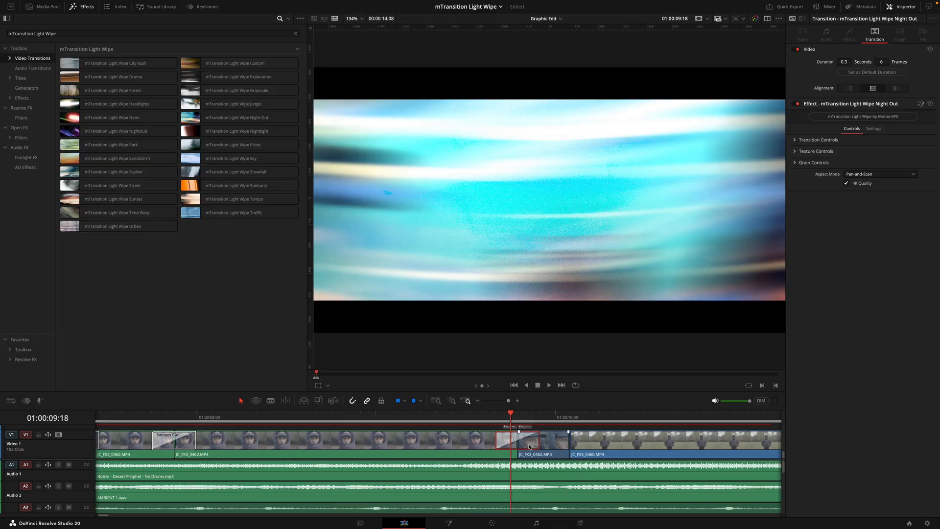
mouse_move(490, 419)
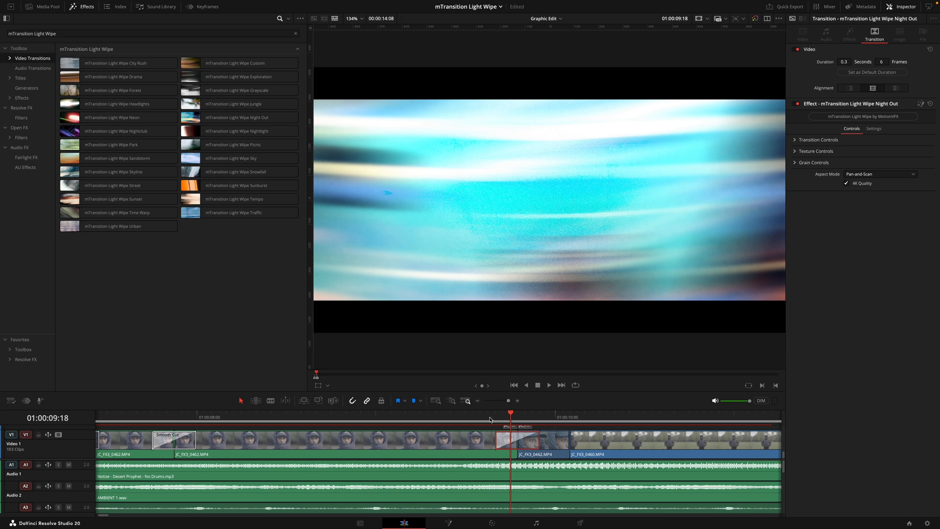